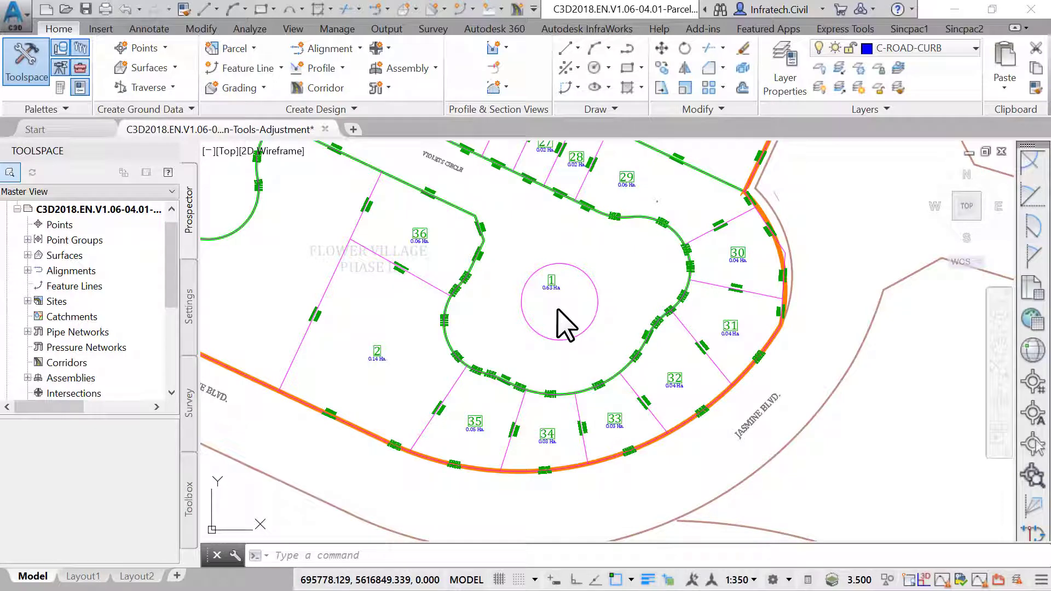
mouse_move(774, 298)
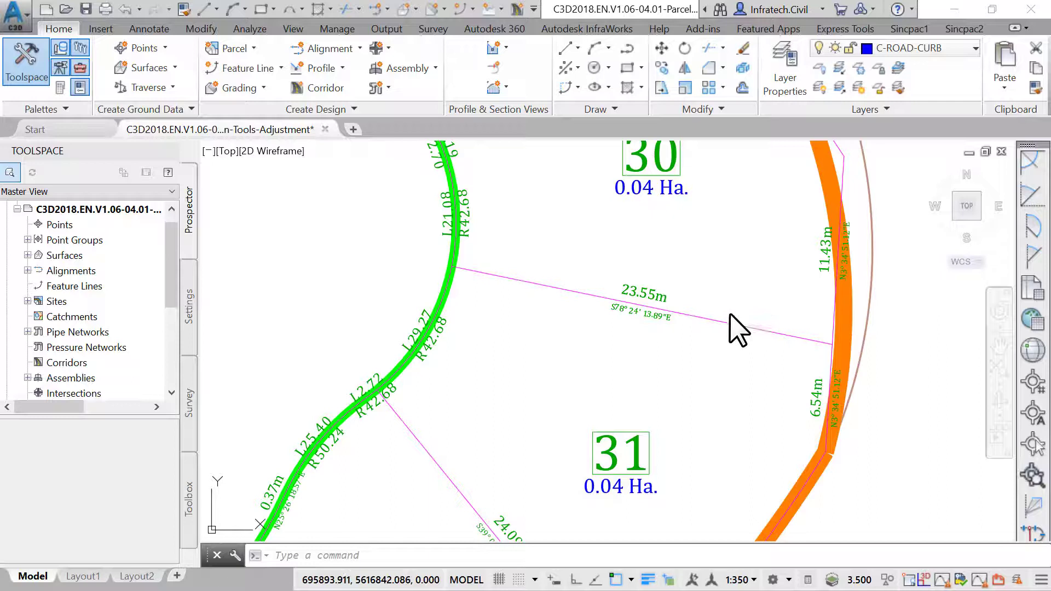
Step: Select the 23.55 m lot line between parcels 30 and 31 for sliding along the frontage
left_click(751, 329)
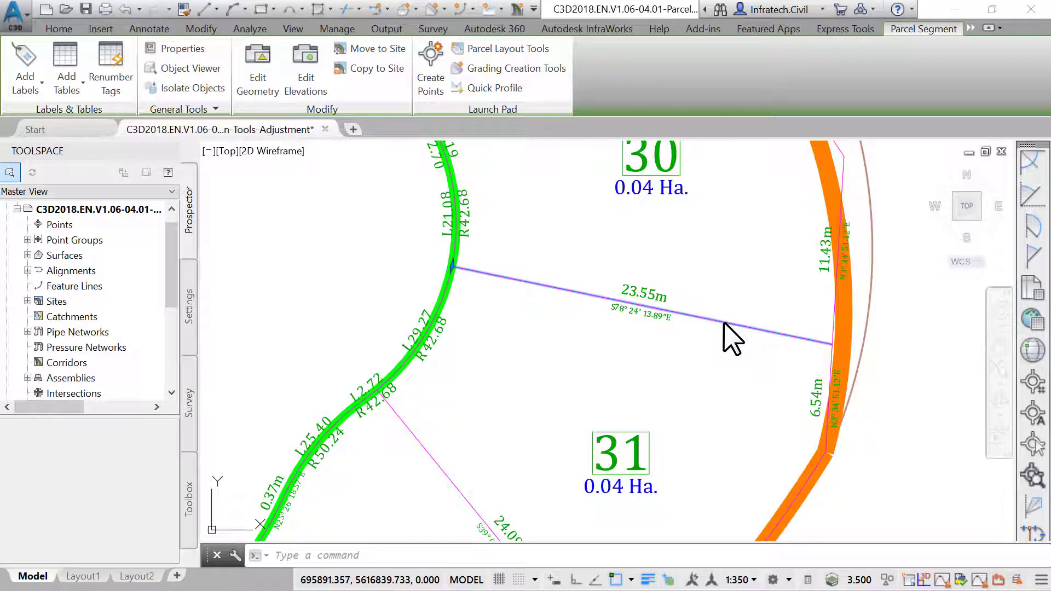
mouse_move(459, 278)
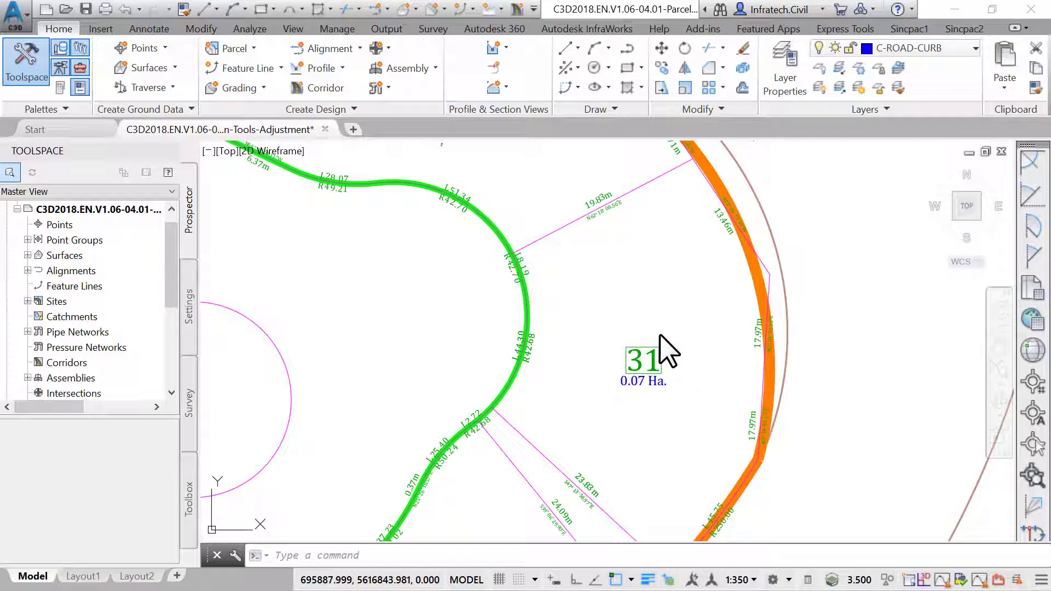
mouse_move(585, 431)
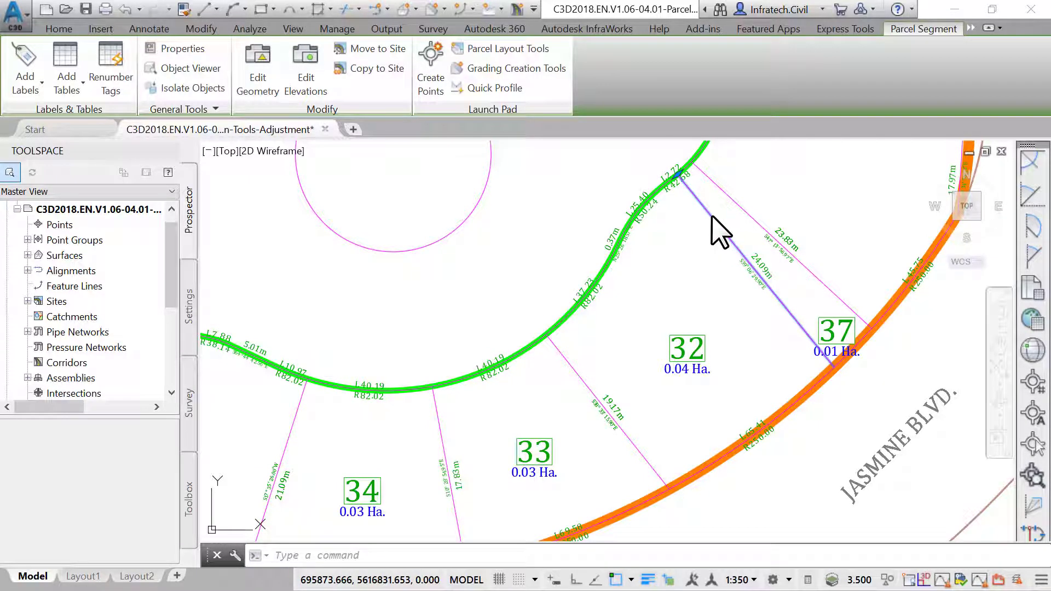
Step: Delete the extra 24.09 m segment so parcel 37 merges into parcel 32 at 0.05 Ha
left_click(58, 28)
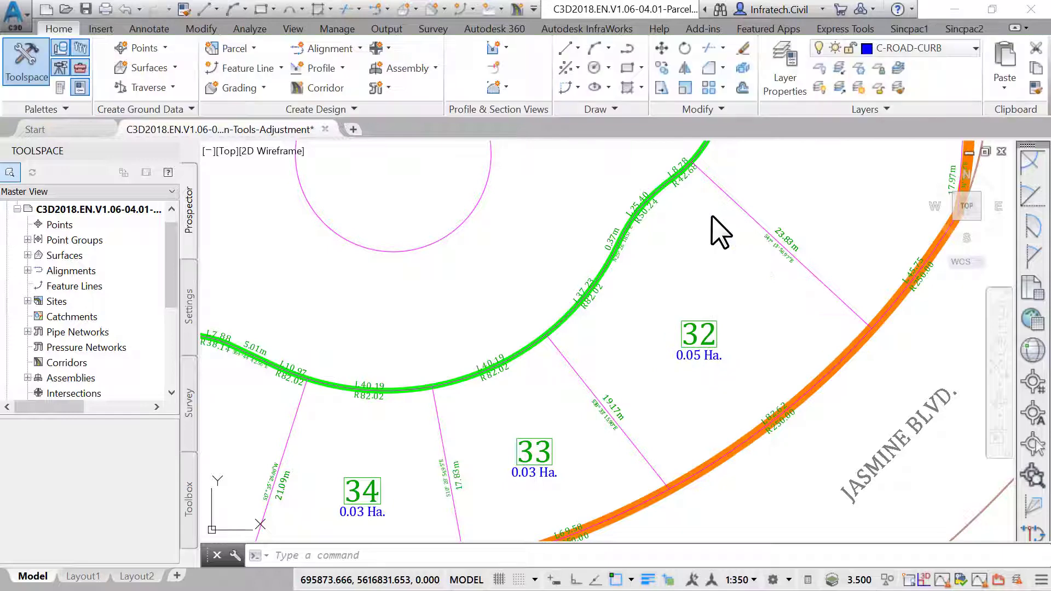